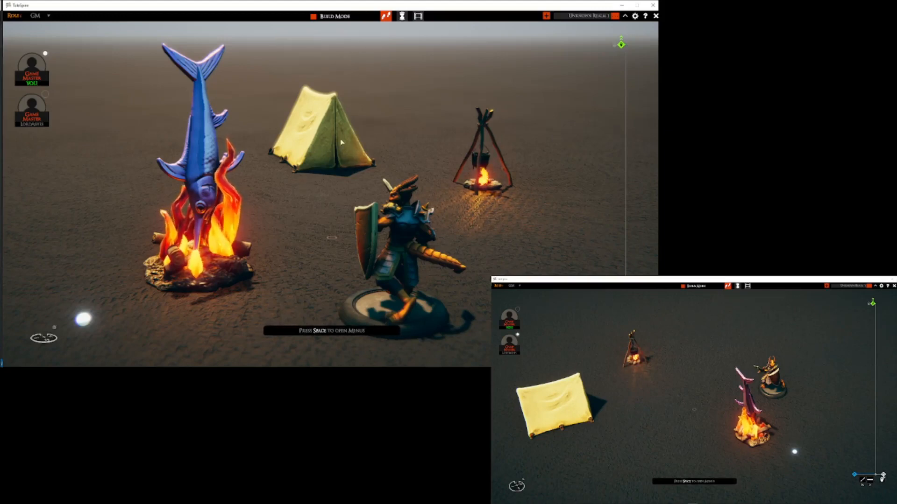
pyautogui.moveTo(336, 85)
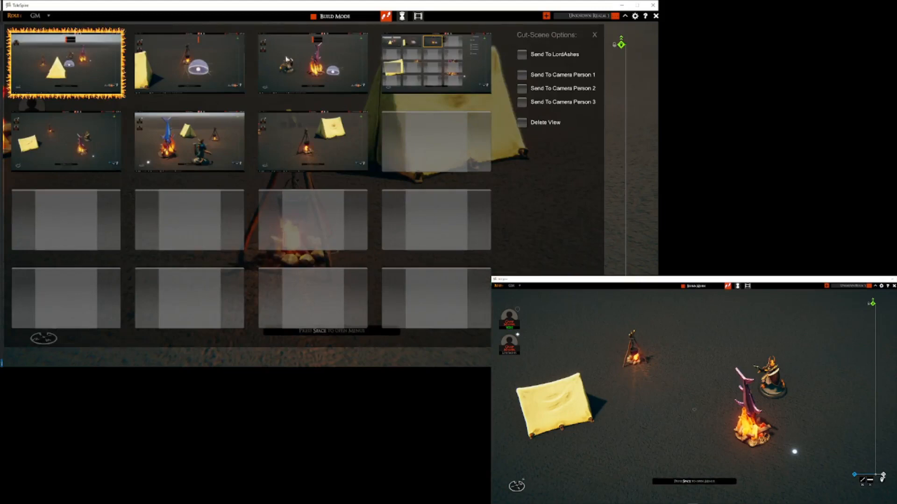
pyautogui.moveTo(350, 146)
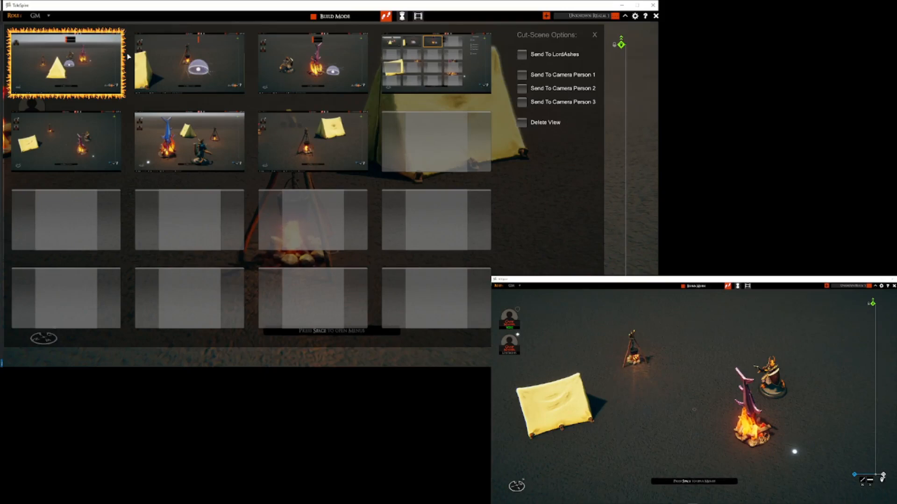
# Step: Browse the saved views — tent with dome, figure by bonfire, fish over bonfire — ending on the tent-and-tripod campfire shot
pyautogui.click(189, 63)
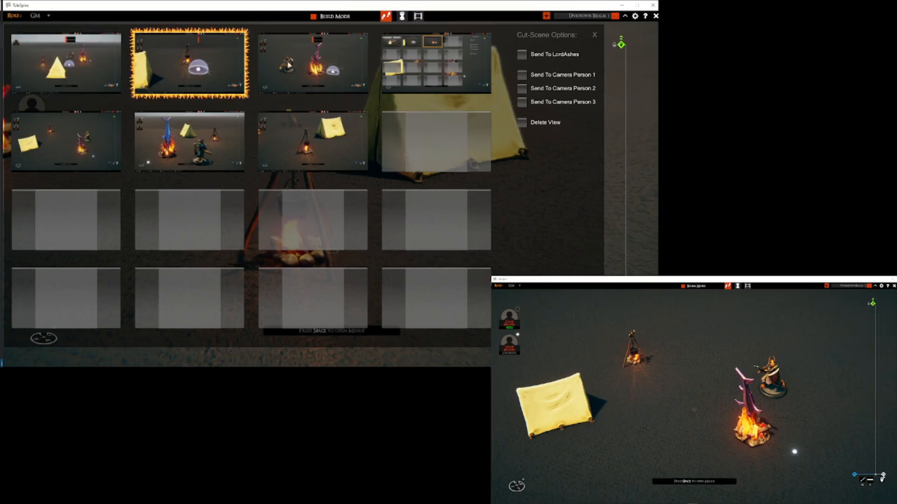
pyautogui.click(312, 62)
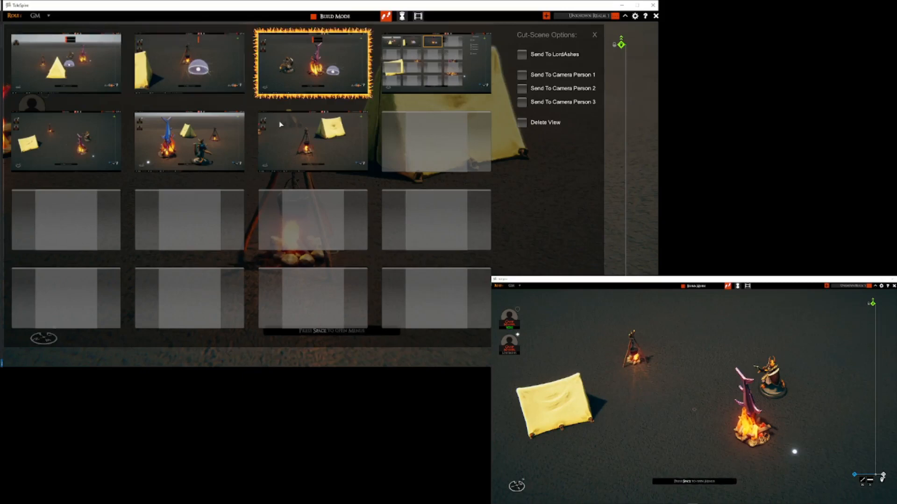
pyautogui.click(188, 142)
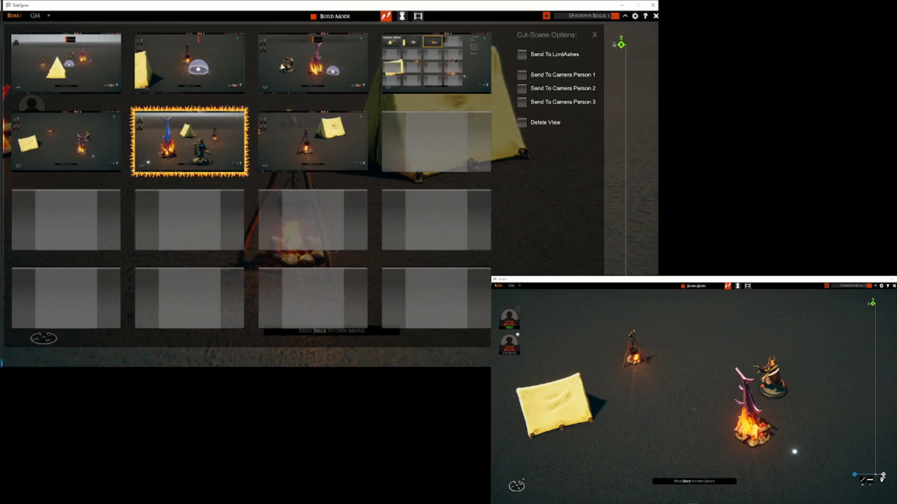
pyautogui.click(312, 141)
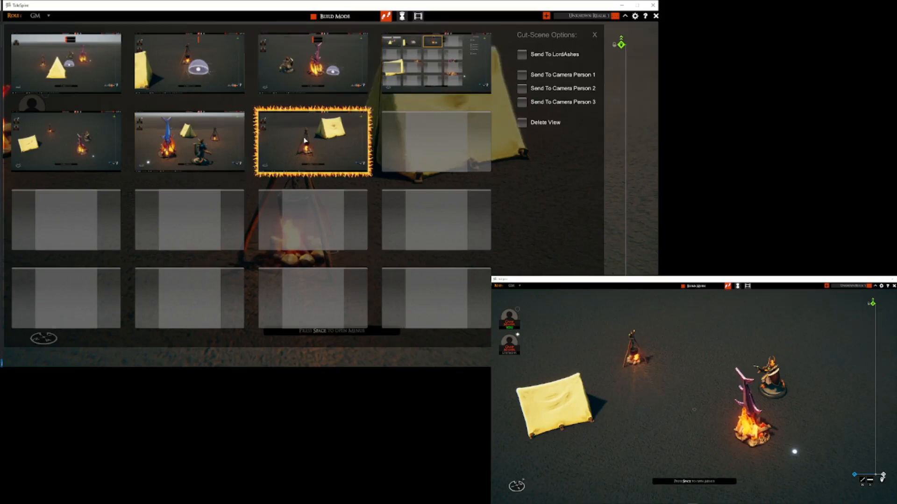
pyautogui.moveTo(269, 147)
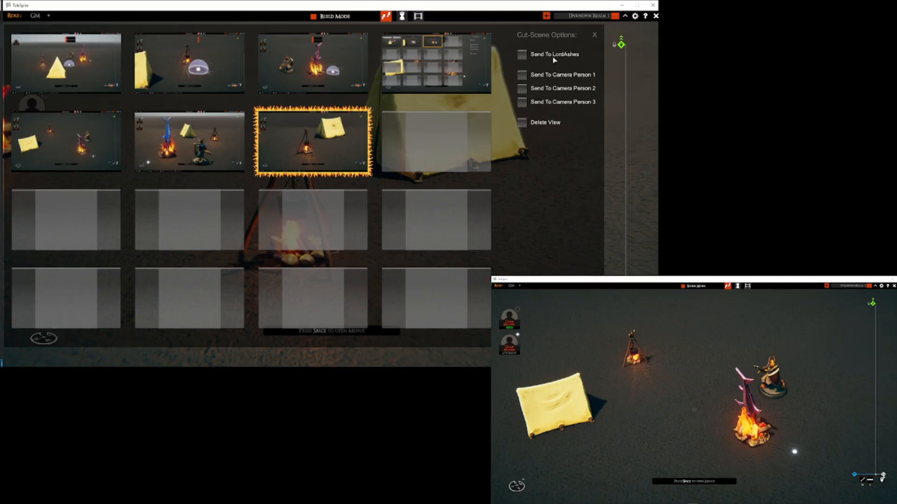
pyautogui.moveTo(221, 137)
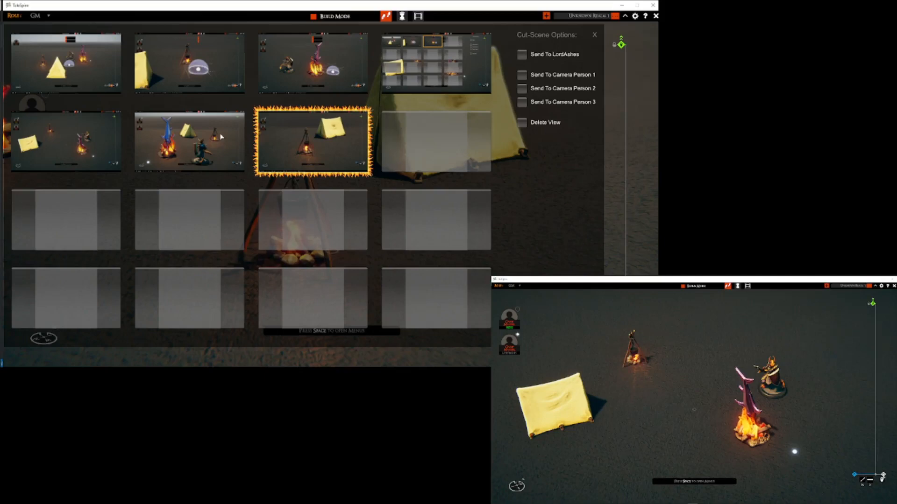
# Step: Select the fish-over-bonfire view and send it to the other client via Send To
pyautogui.click(188, 141)
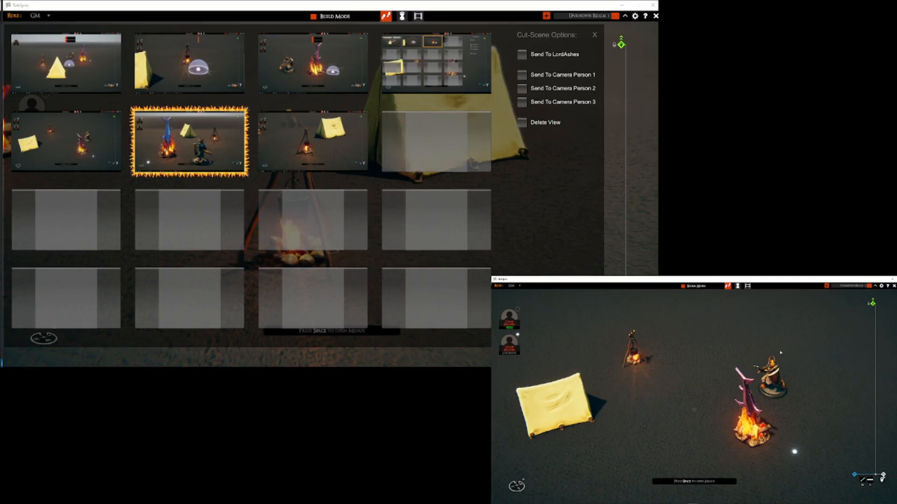
pyautogui.click(521, 75)
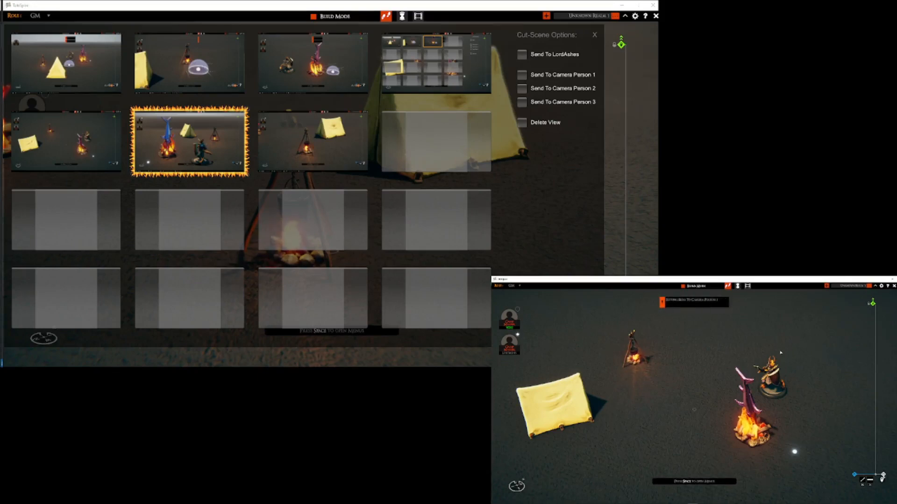